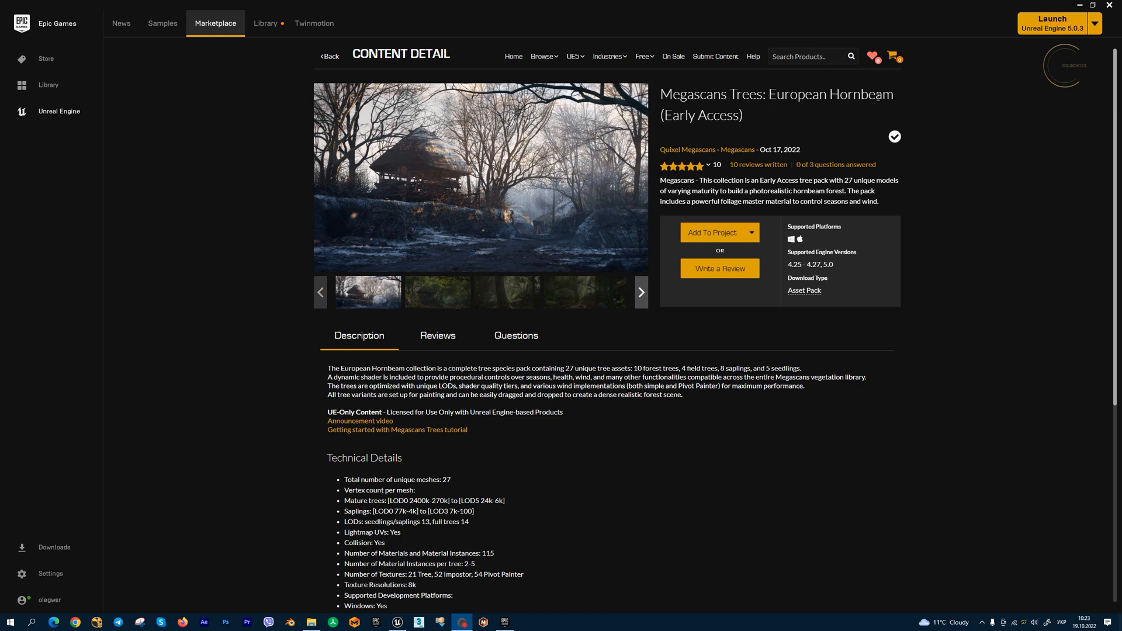
Show the Quixel Megascans publisher page listing the European Hornbeam pack and open it in the project
click(642, 56)
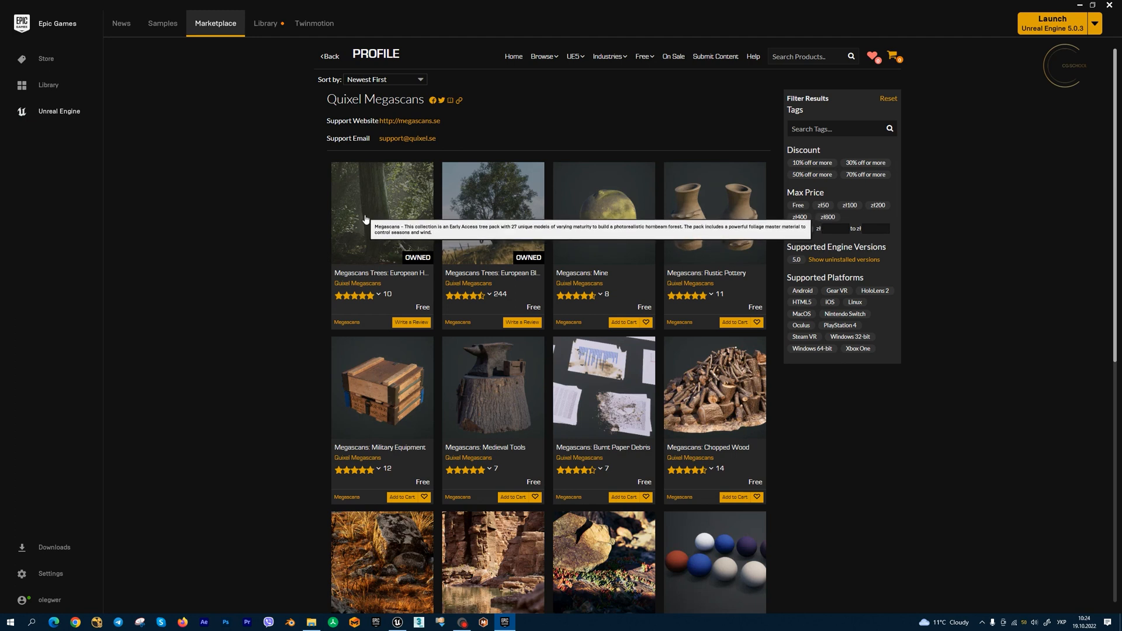
mouse_move(510, 228)
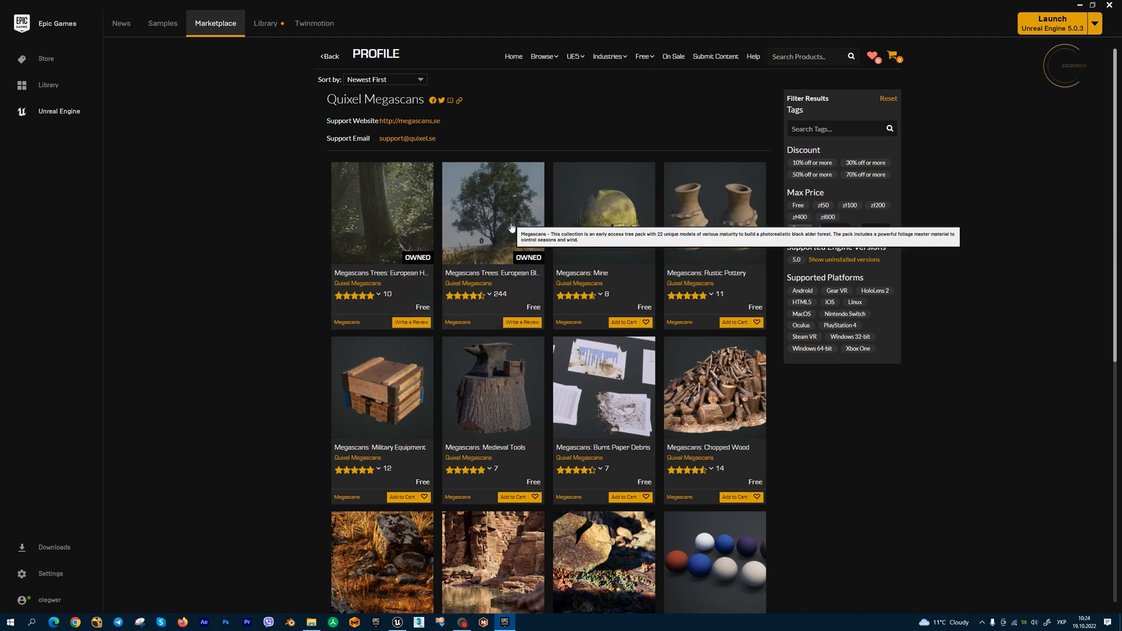
click(381, 212)
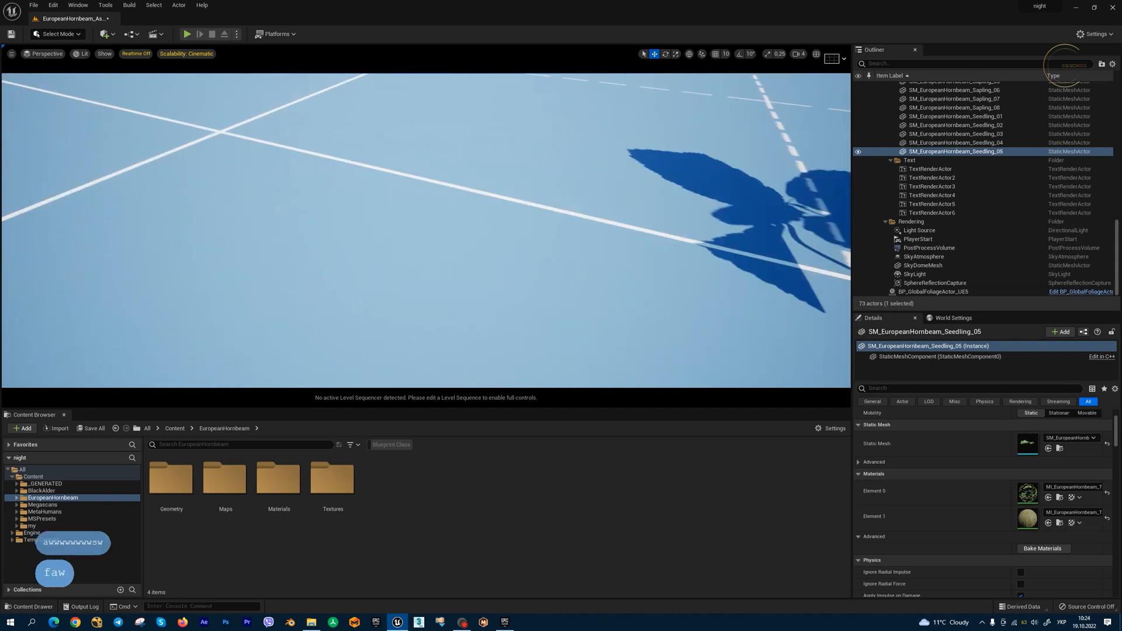
Inspect trees in the Outliner and frame the level's Pivot Painter, Simple Wind and Global Foliage strips
click(954, 133)
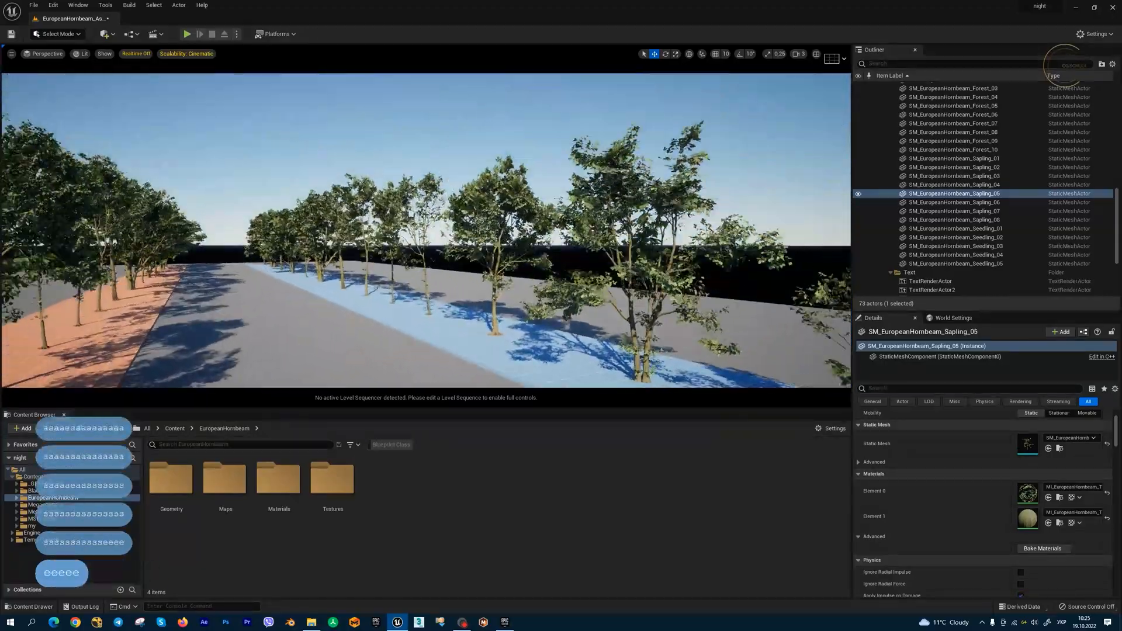
click(951, 123)
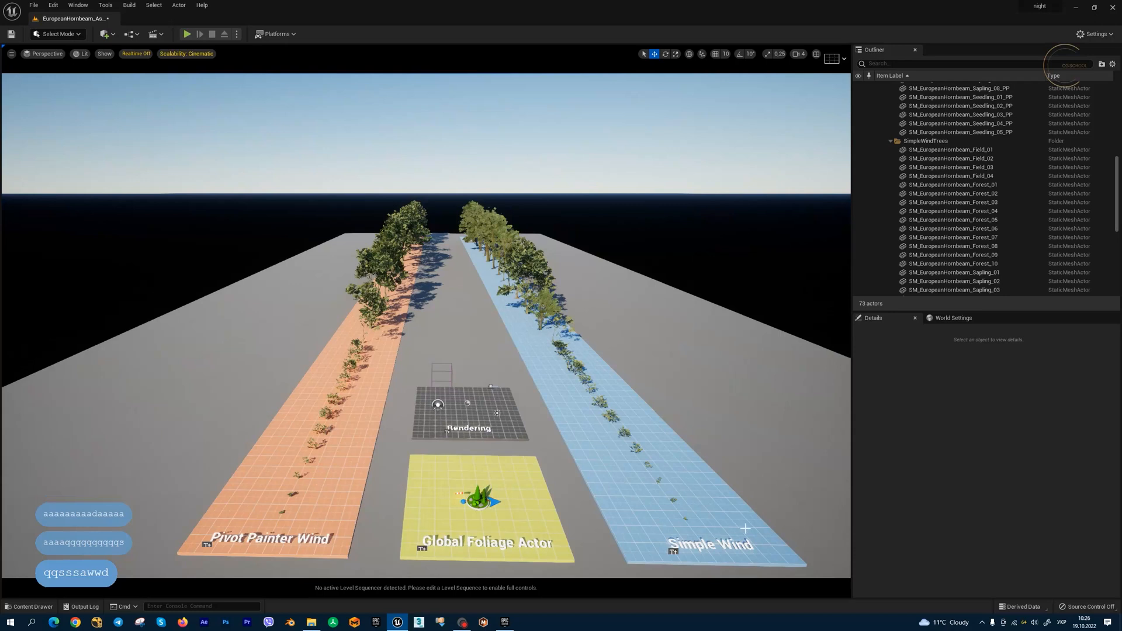
Browse EuropeanHornbeam > Geometry assets, ending on the SimpleWind folder's 27 tree meshes
key(Ctrl+Space)
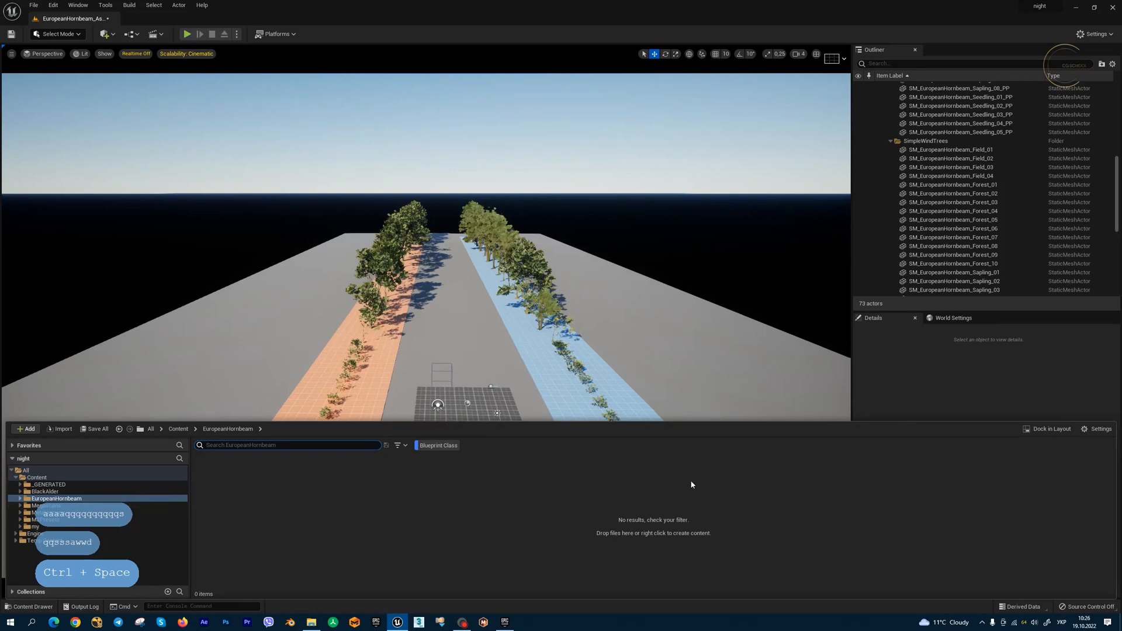
click(43, 504)
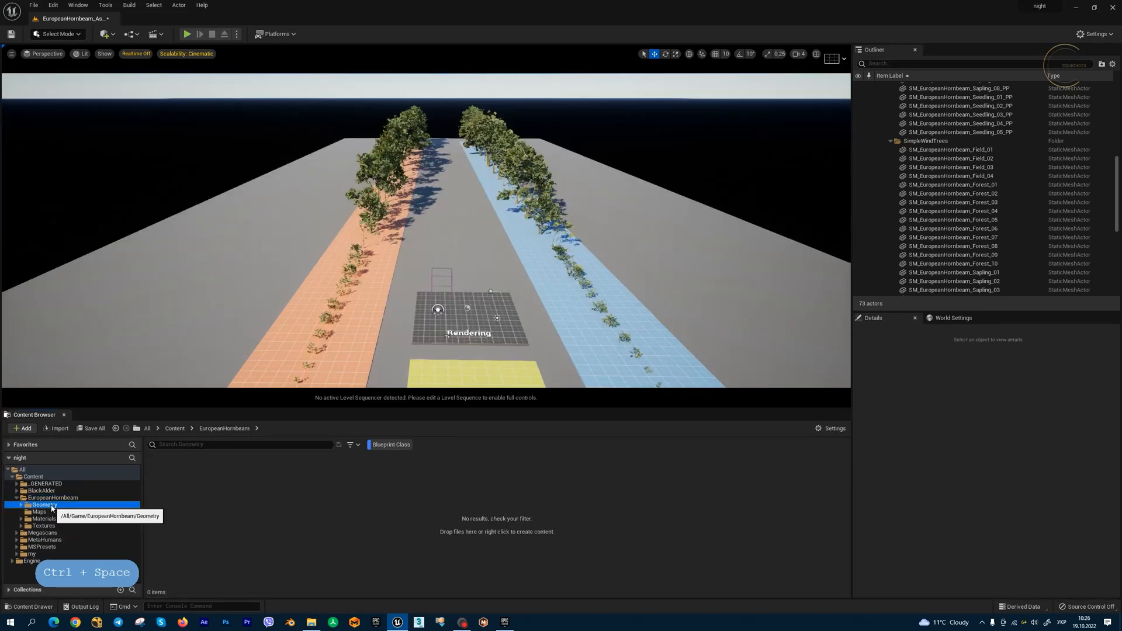
click(45, 505)
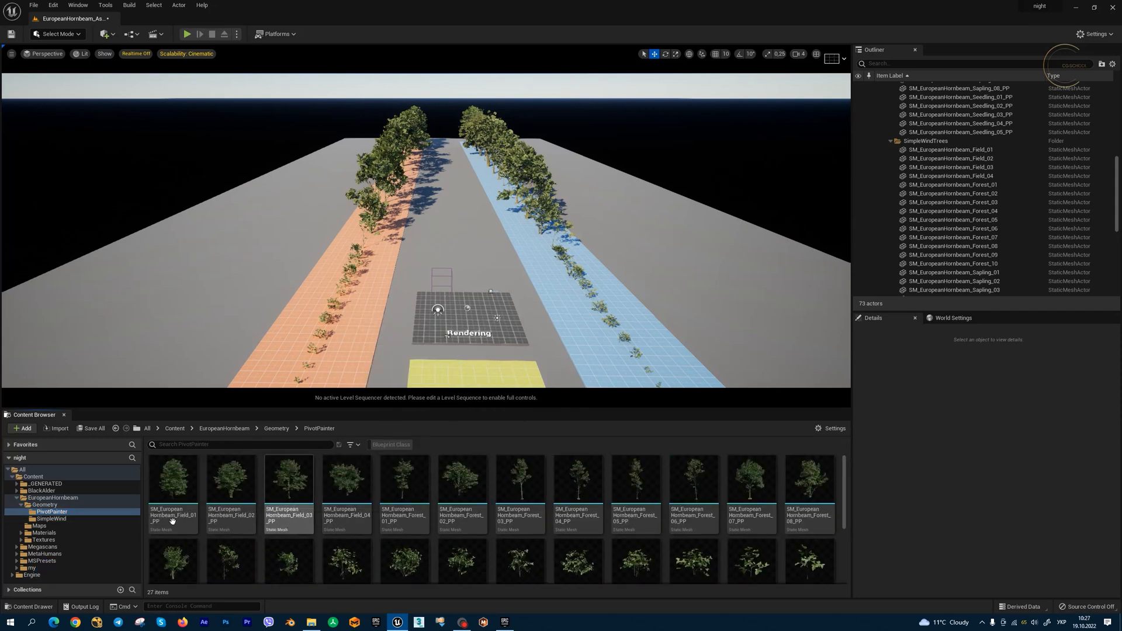
click(50, 519)
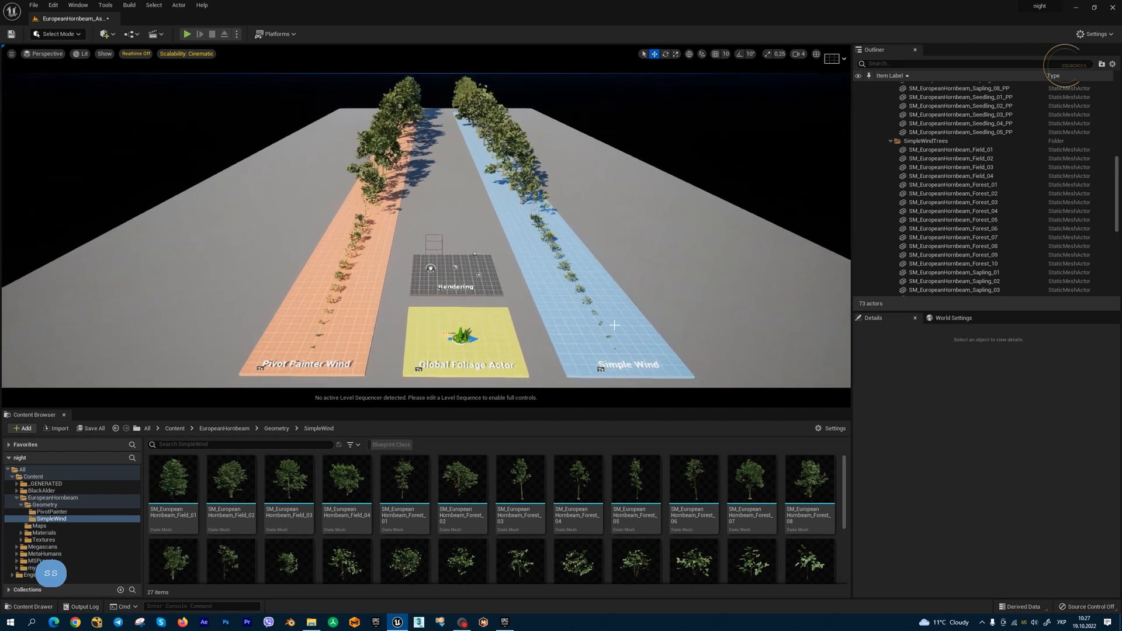
mouse_move(318, 351)
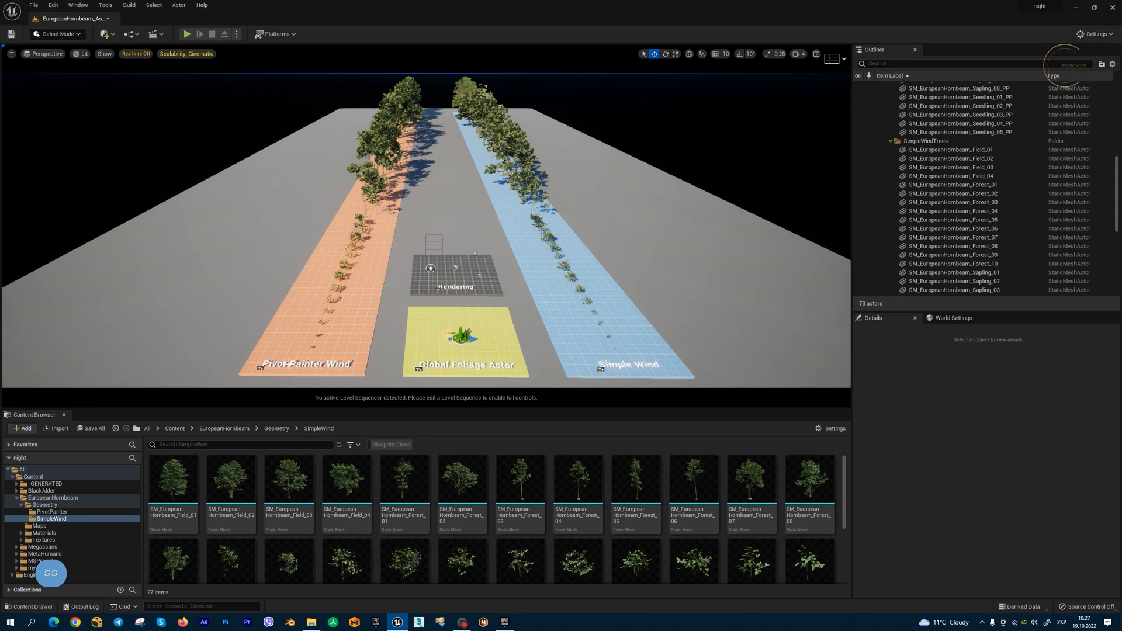
Place SM_EuropeanHornbeam_Field_02 on the Simple Wind strip and select BP_GlobalFoliageActor_UE5
click(368, 179)
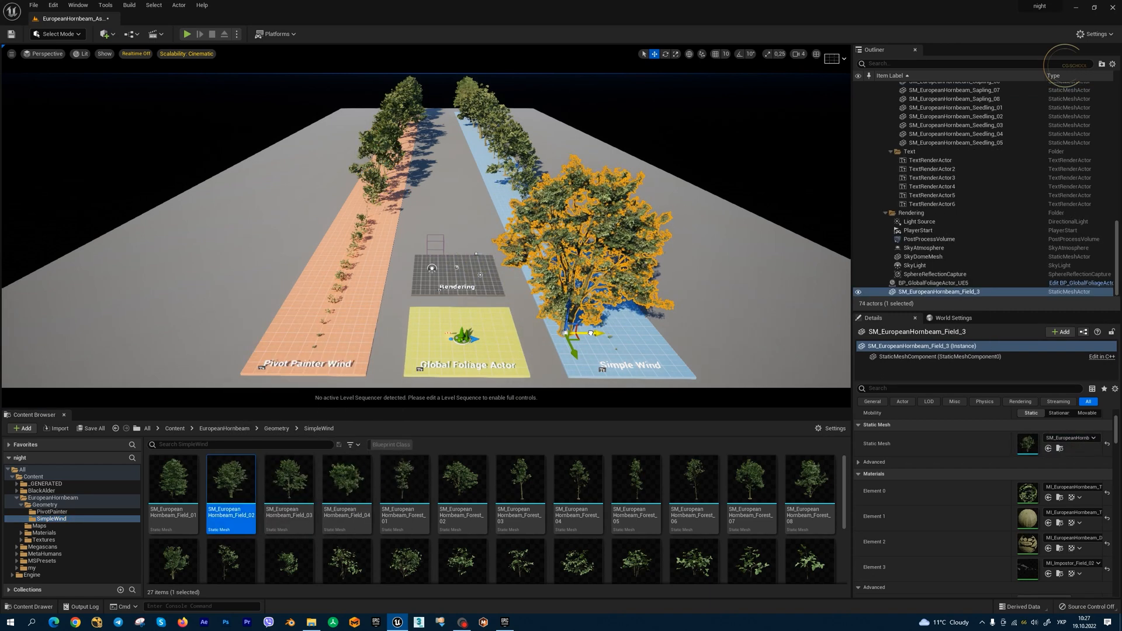
click(942, 283)
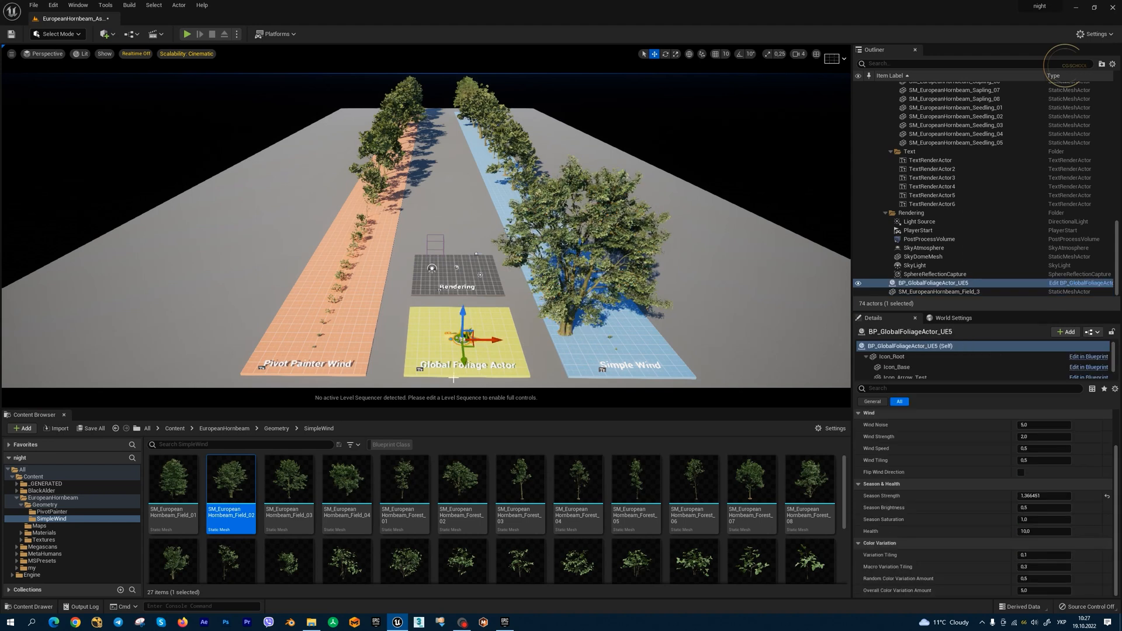
mouse_move(729, 436)
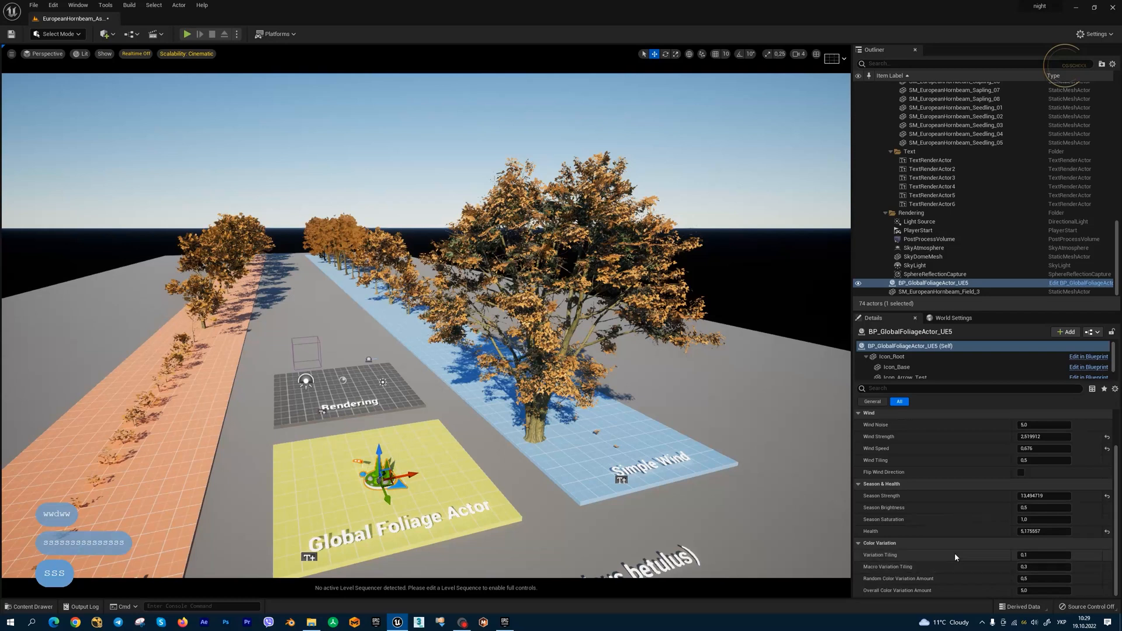
From the placed Field_3 tree's Element 2 material, open MI_EuropeanHornbeam_TwoSided for editing
click(942, 291)
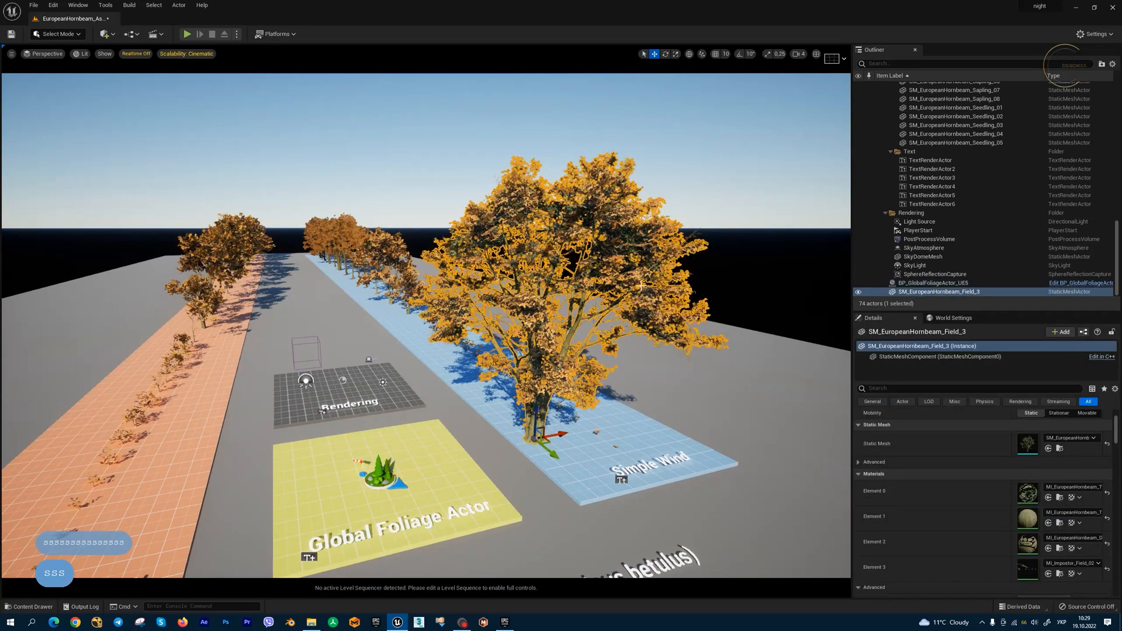
scroll(down, 3)
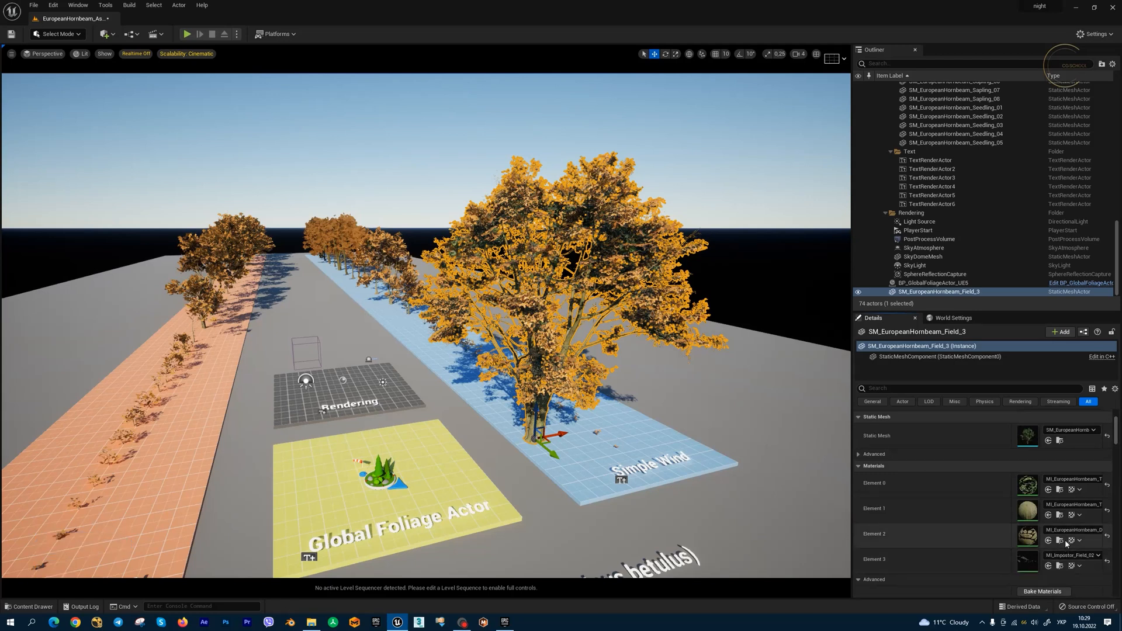
click(28, 607)
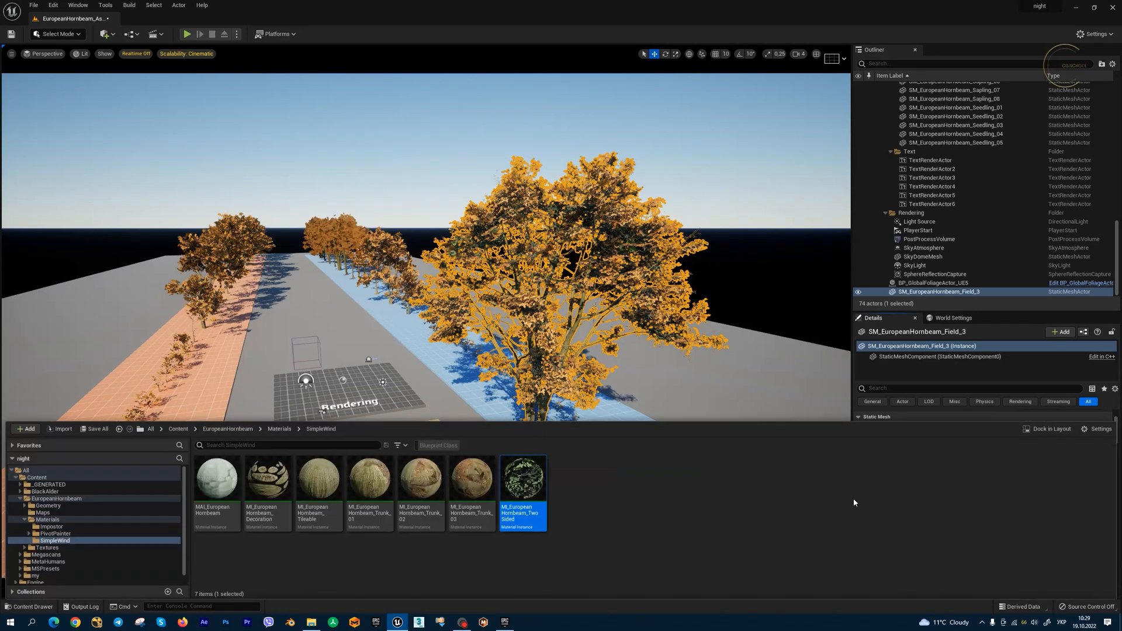
double_click(524, 477)
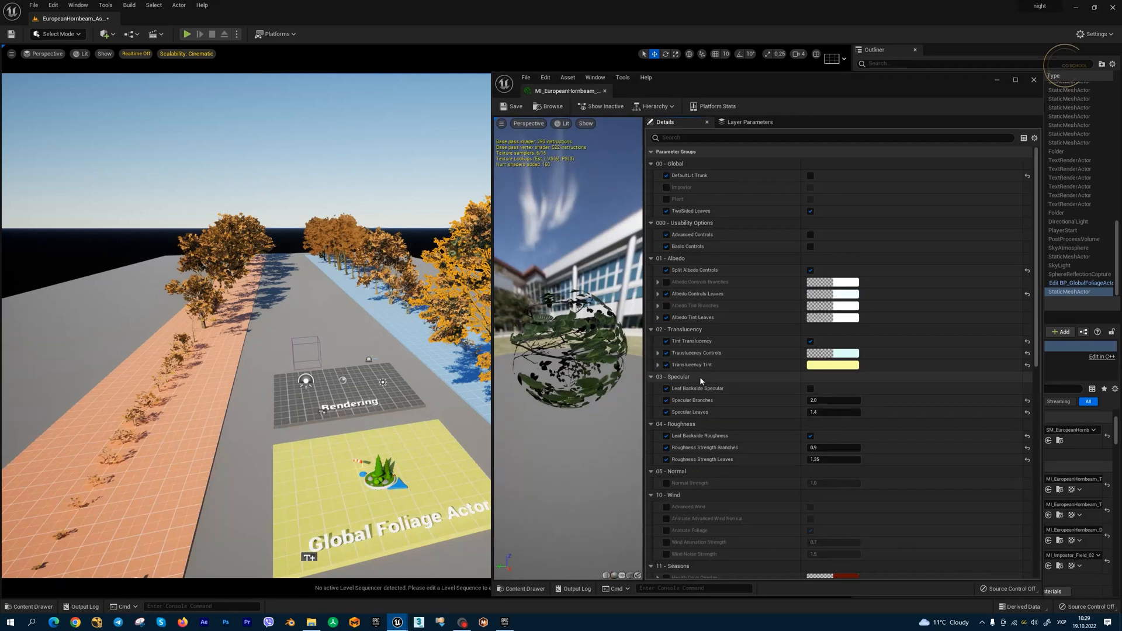